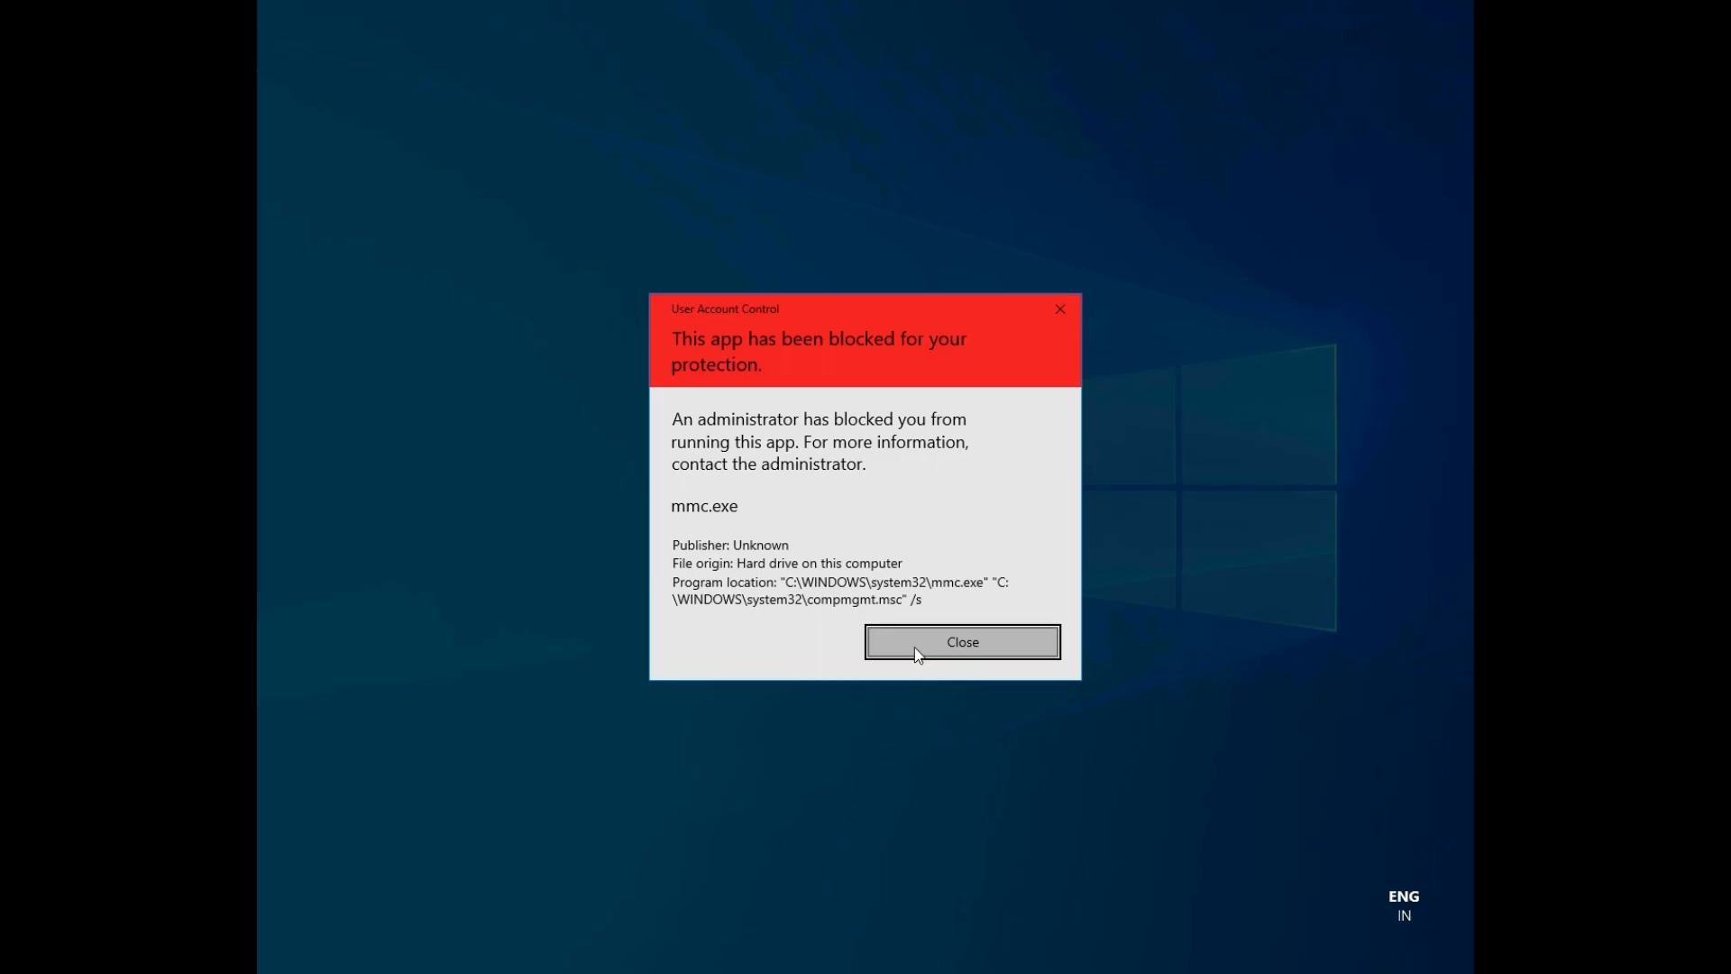
- Close the UAC notice saying mmc.exe was blocked for your protection
left_click(959, 641)
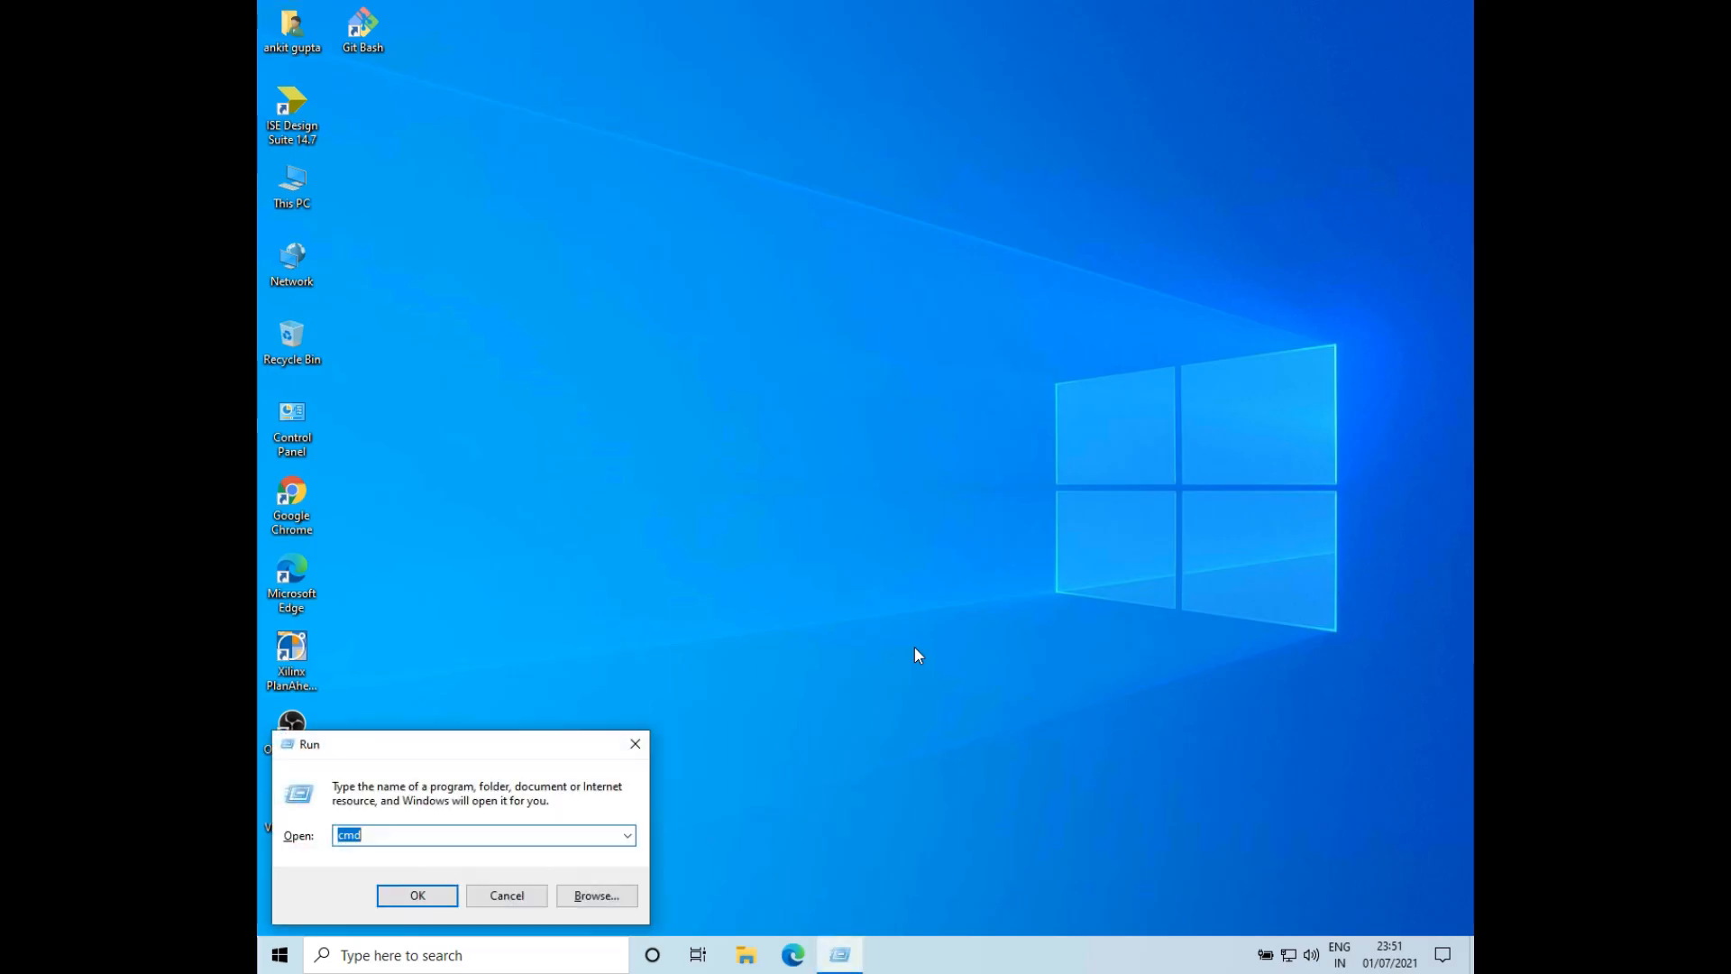
- Run 'regedit' from the Run dialog instead of cmd
type("regedit")
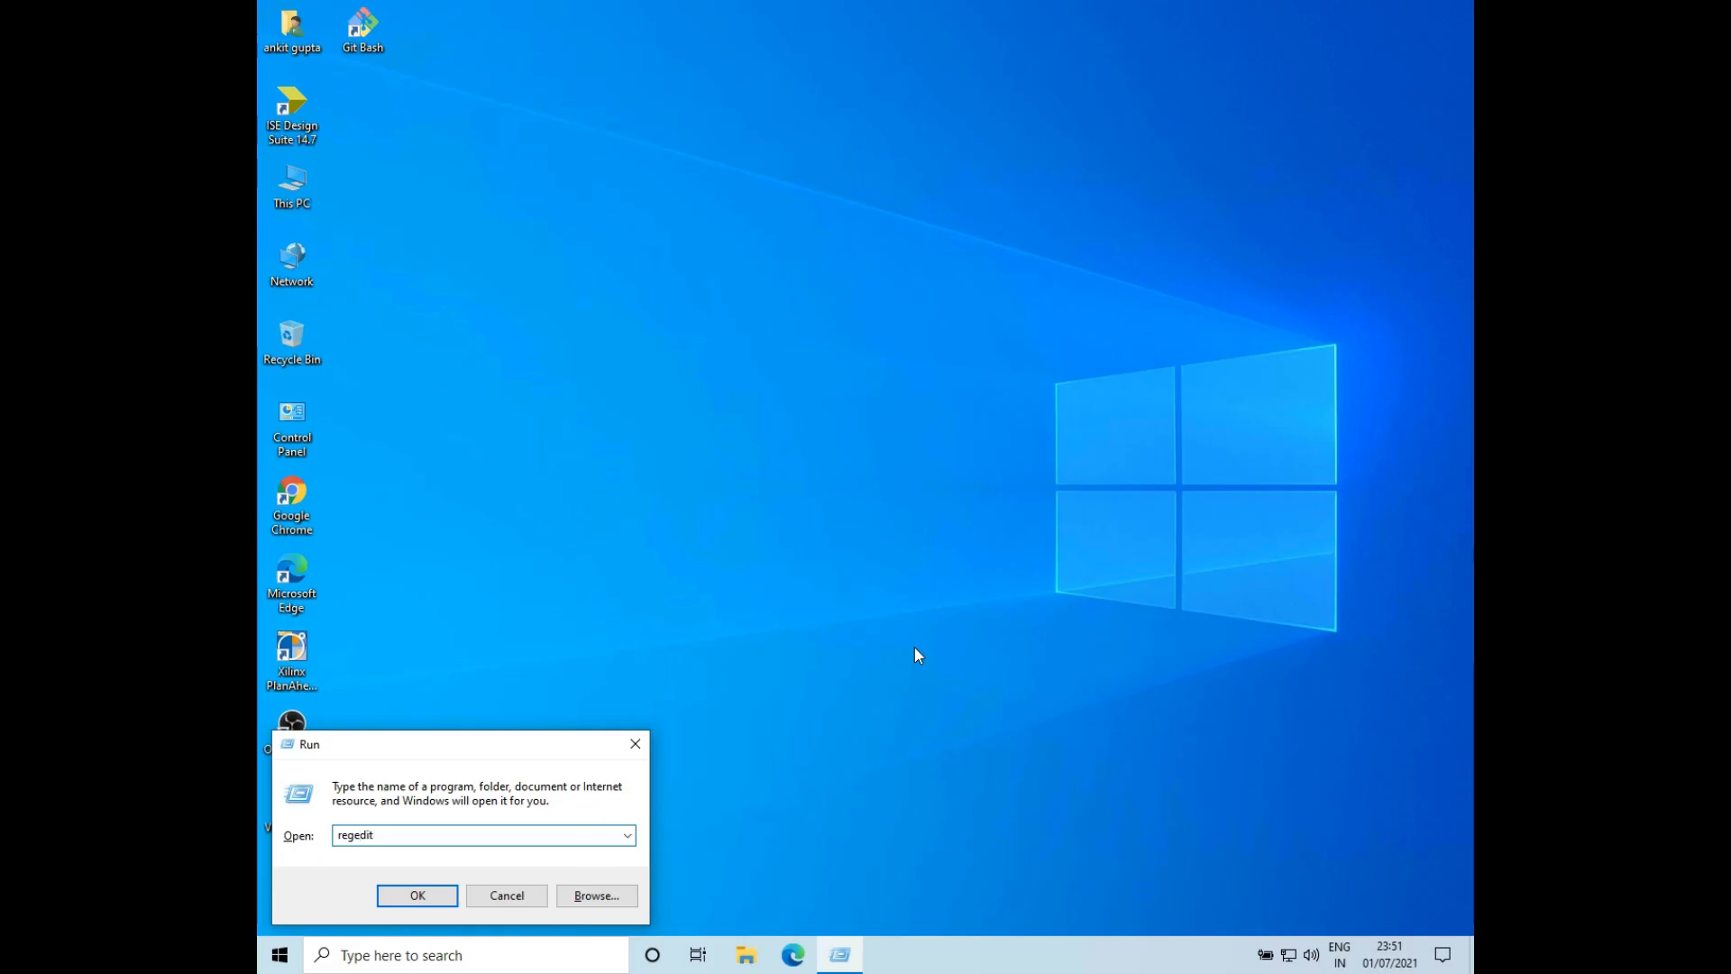
left_click(417, 895)
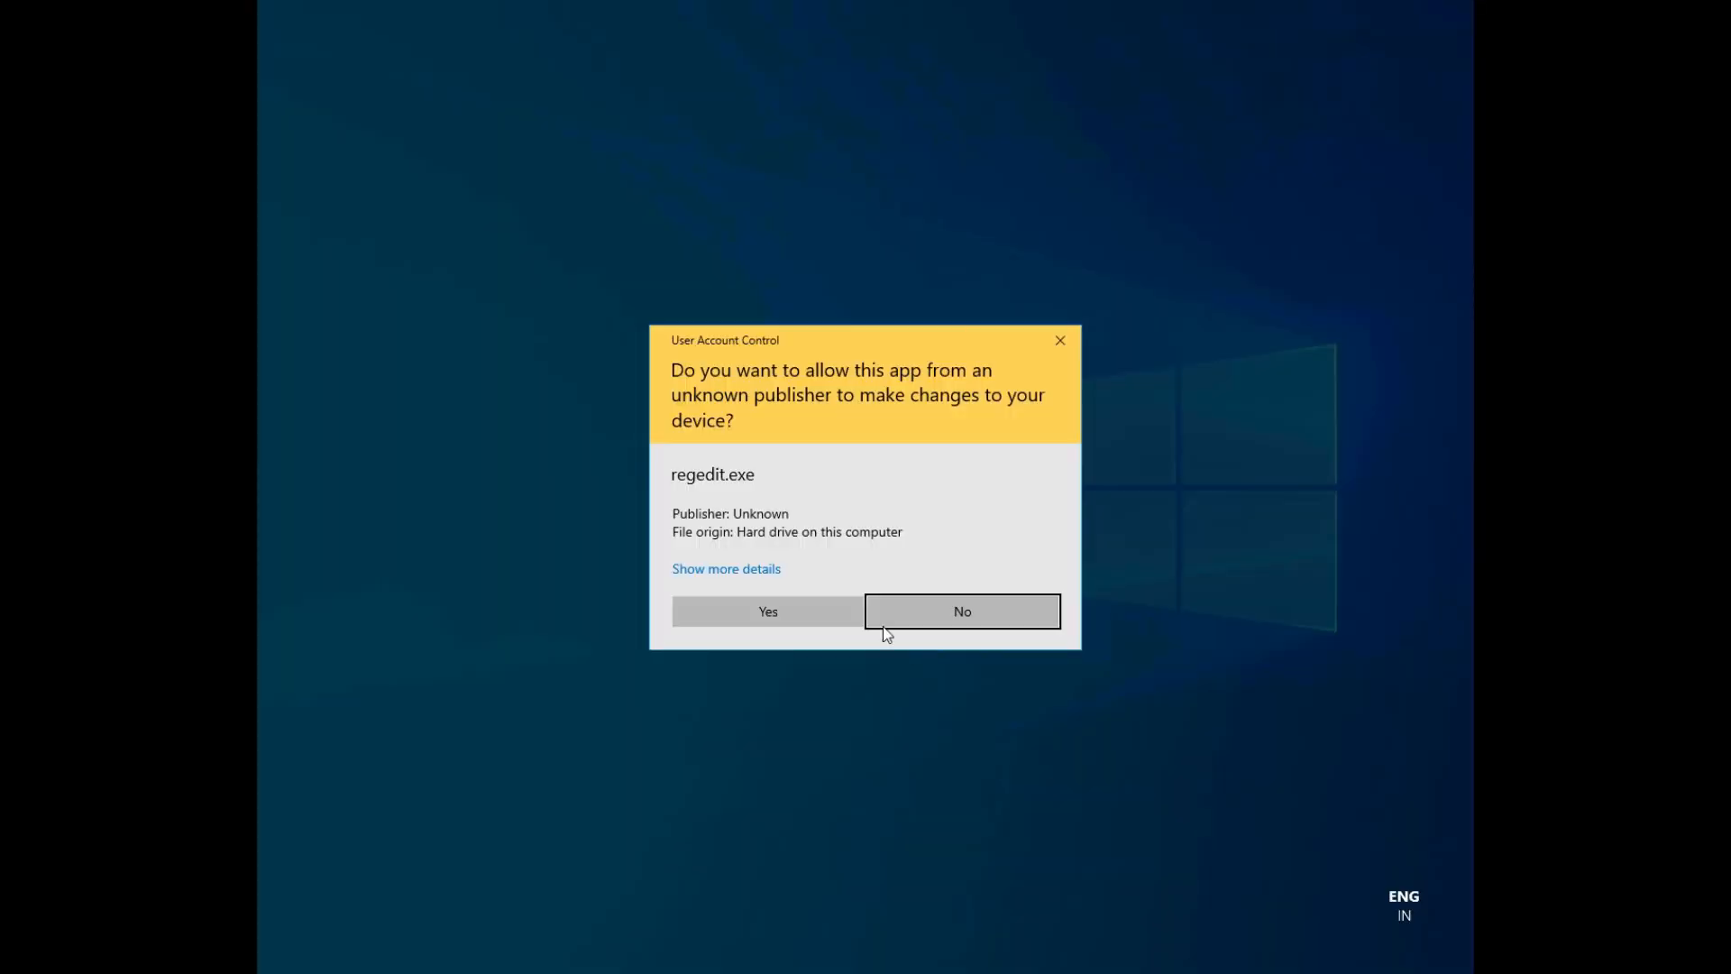
- Approve the UAC prompt so Registry Editor opens at Policies\System
left_click(959, 610)
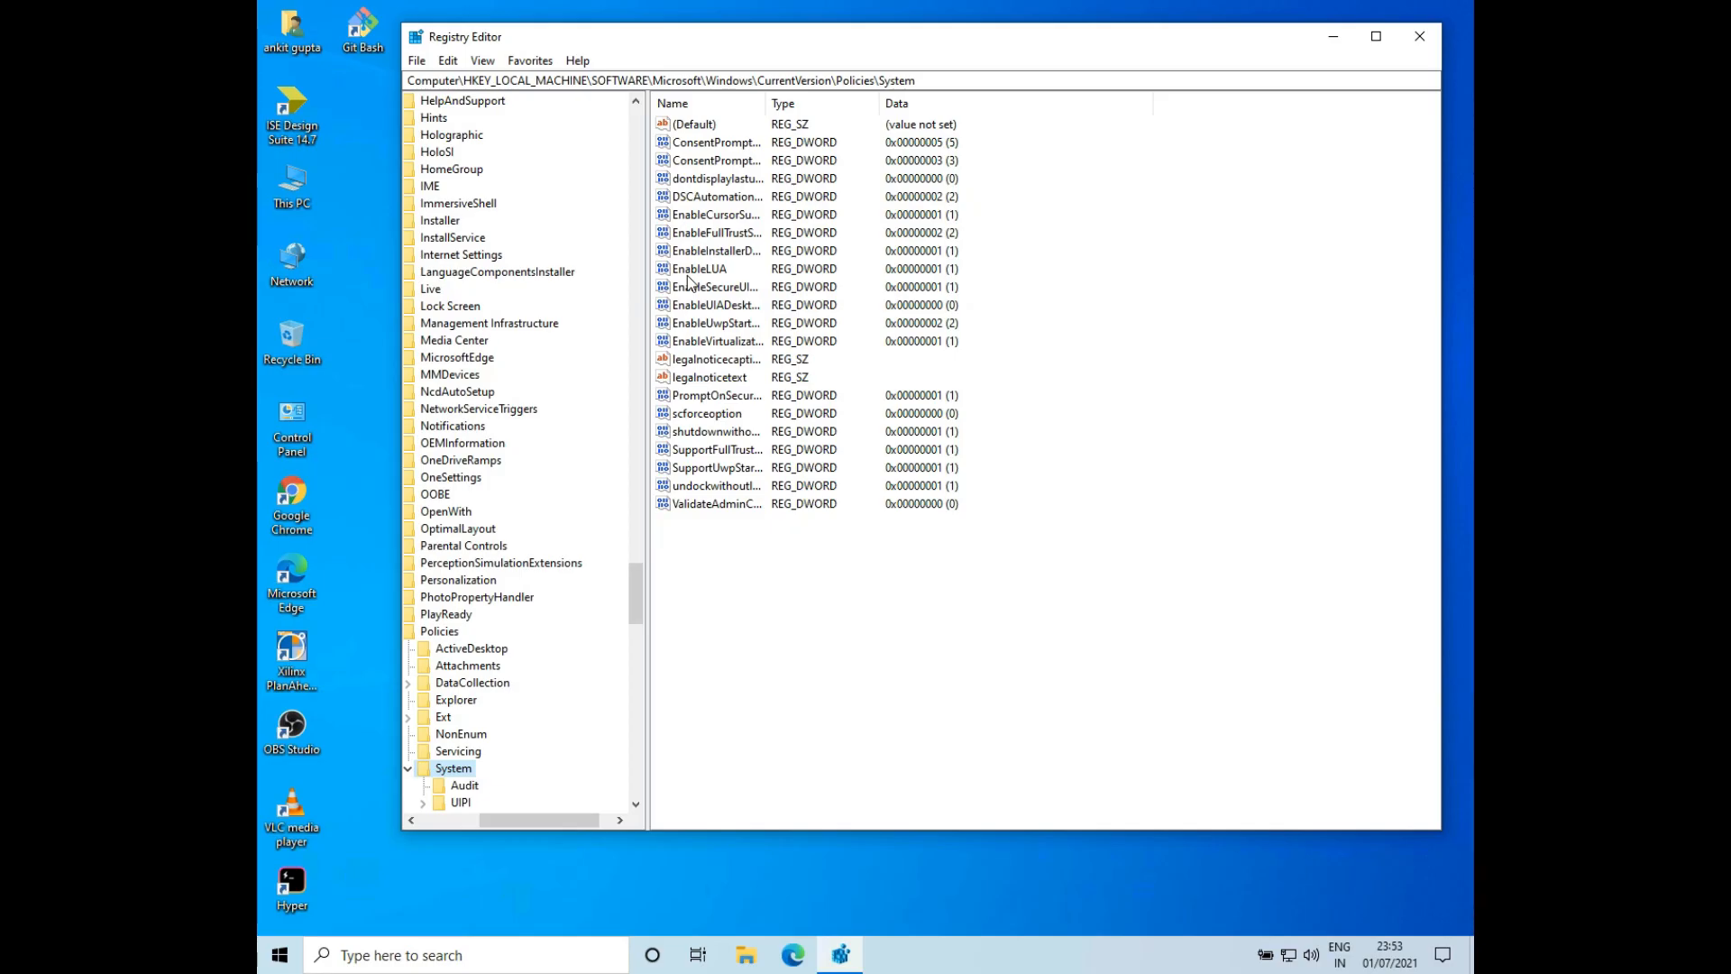
- Set EnableLUA's value data to 0 and save it
double_click(698, 269)
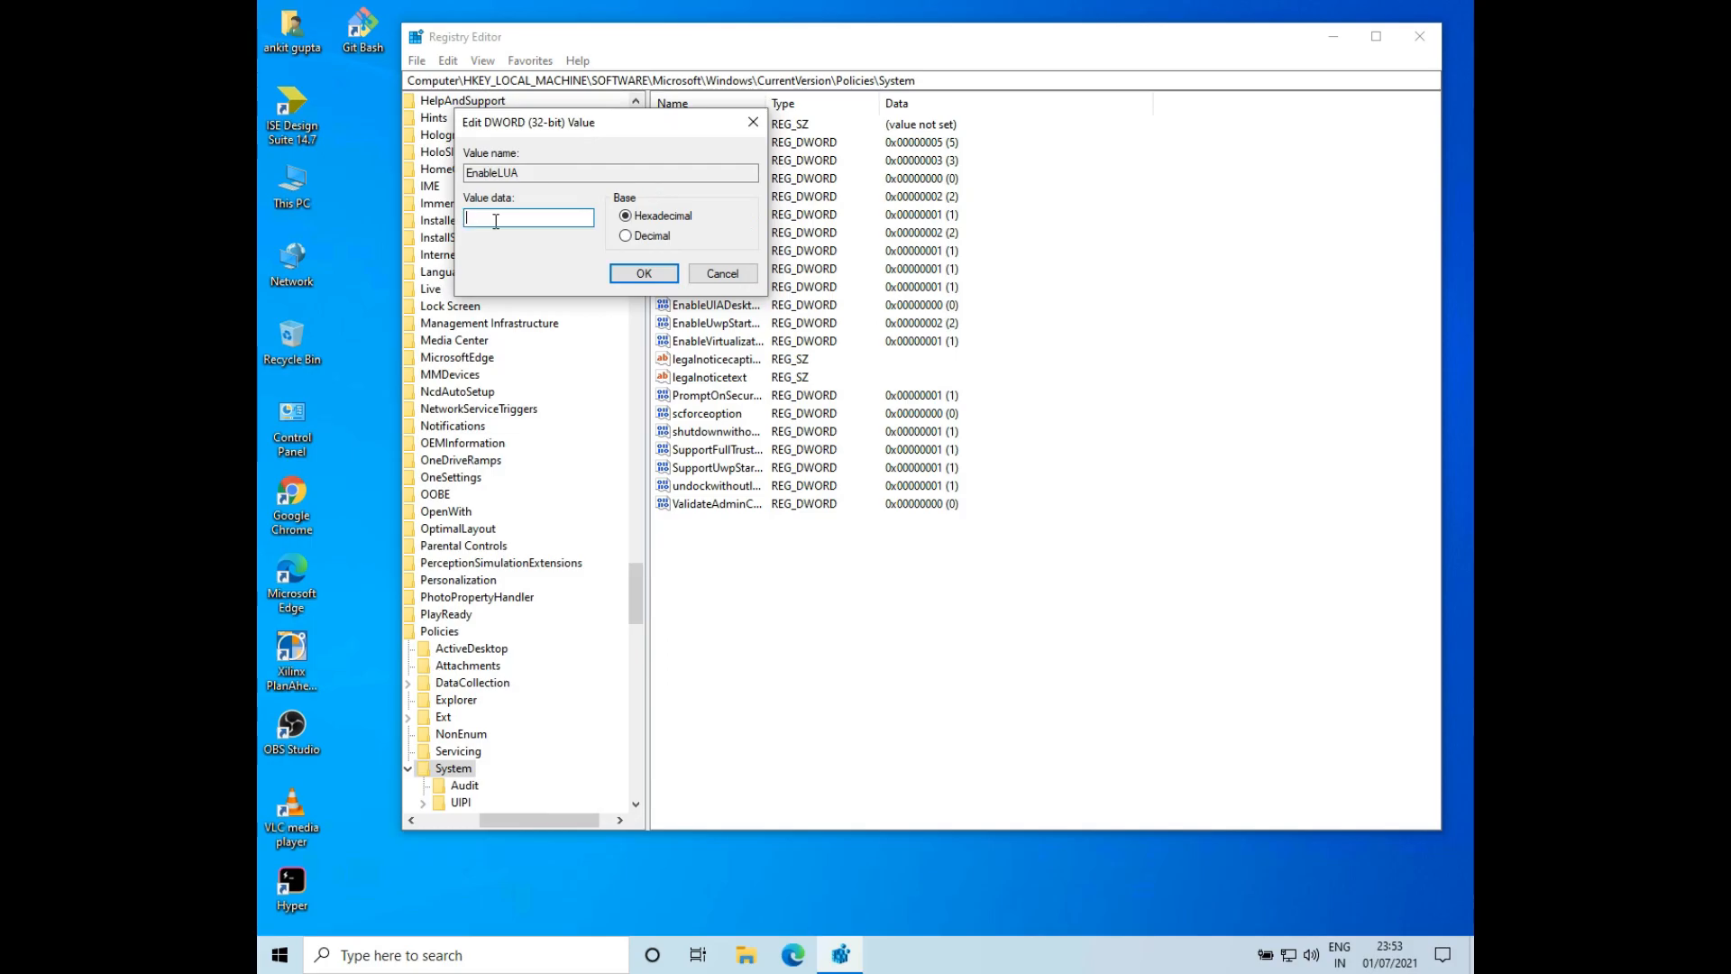
left_click(643, 272)
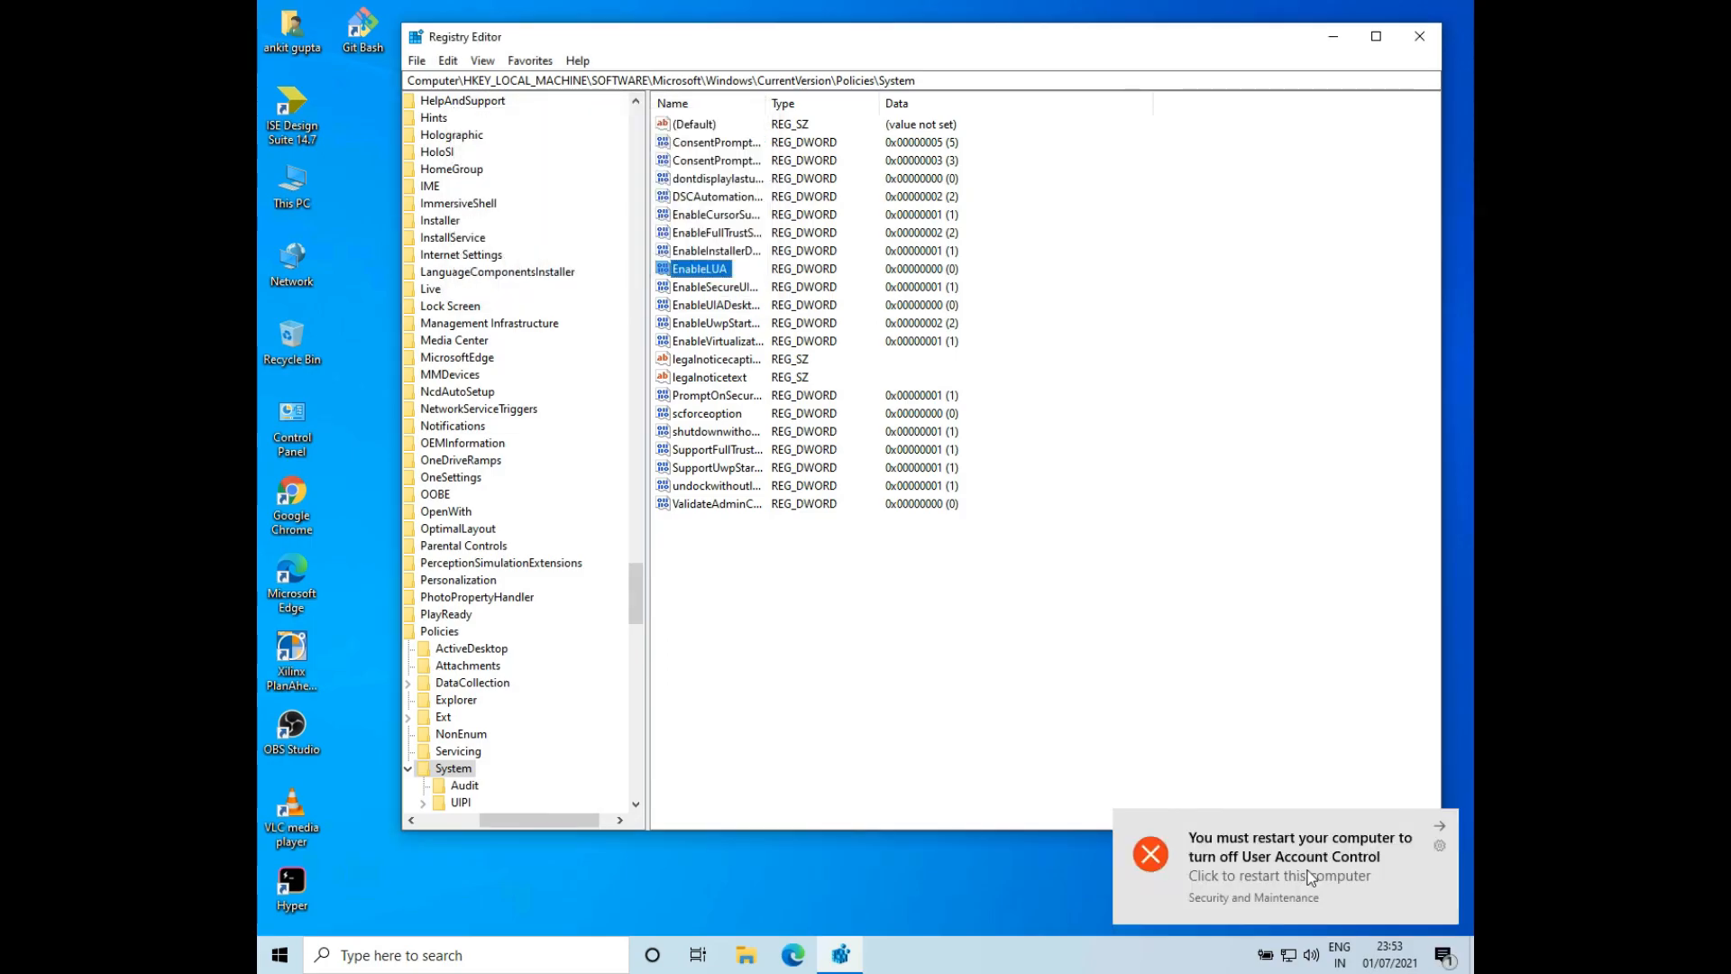